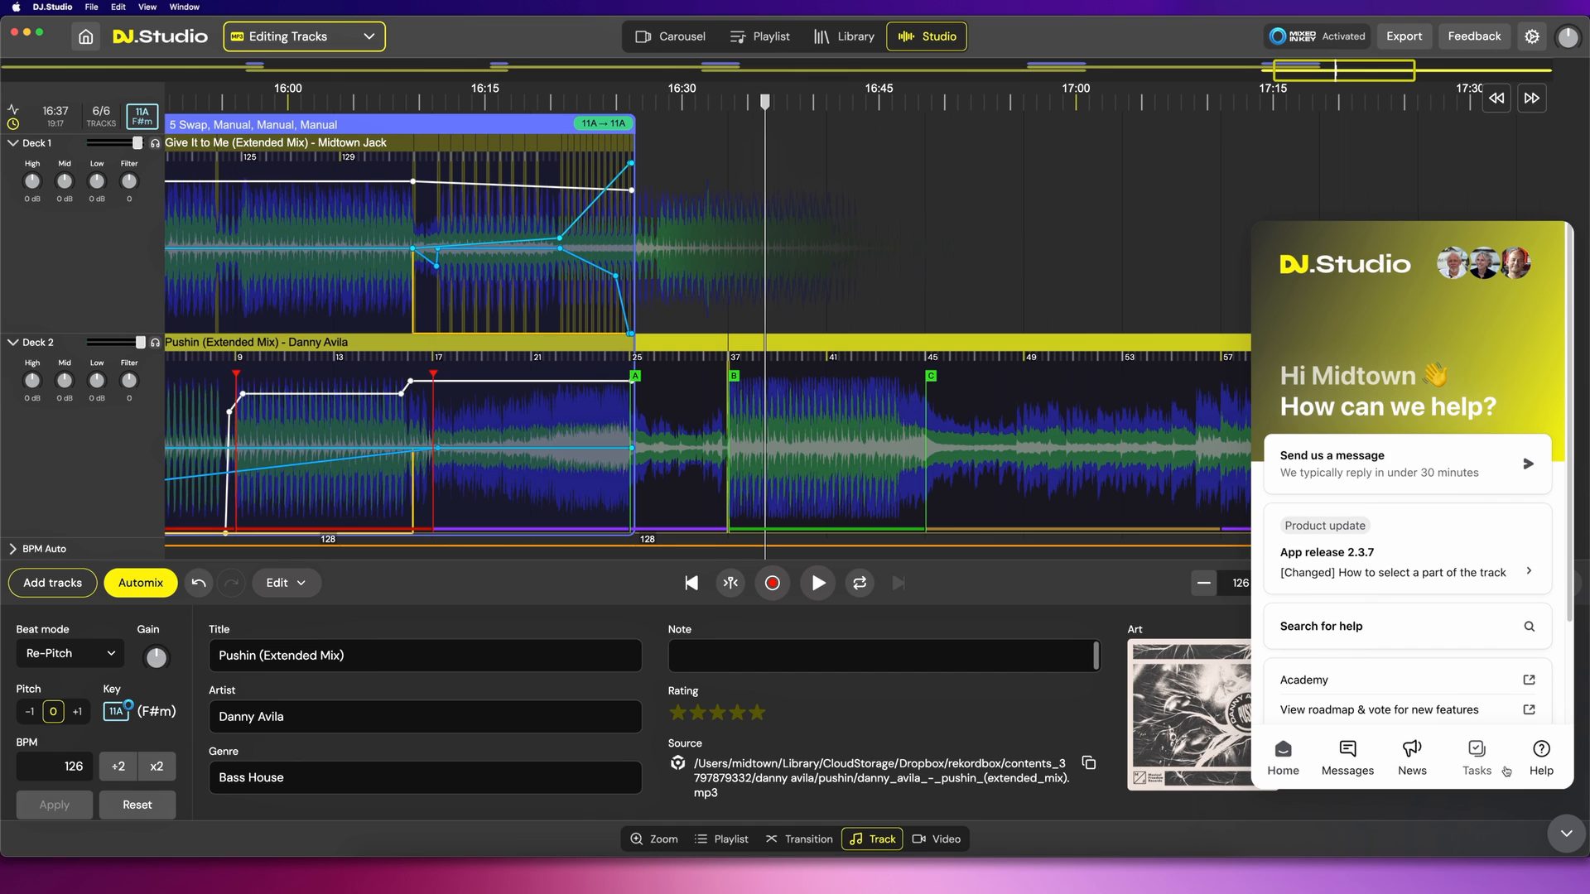
- Switch the support messenger to its Help tab, listing nine collections like Installation & Setup
click(1540, 750)
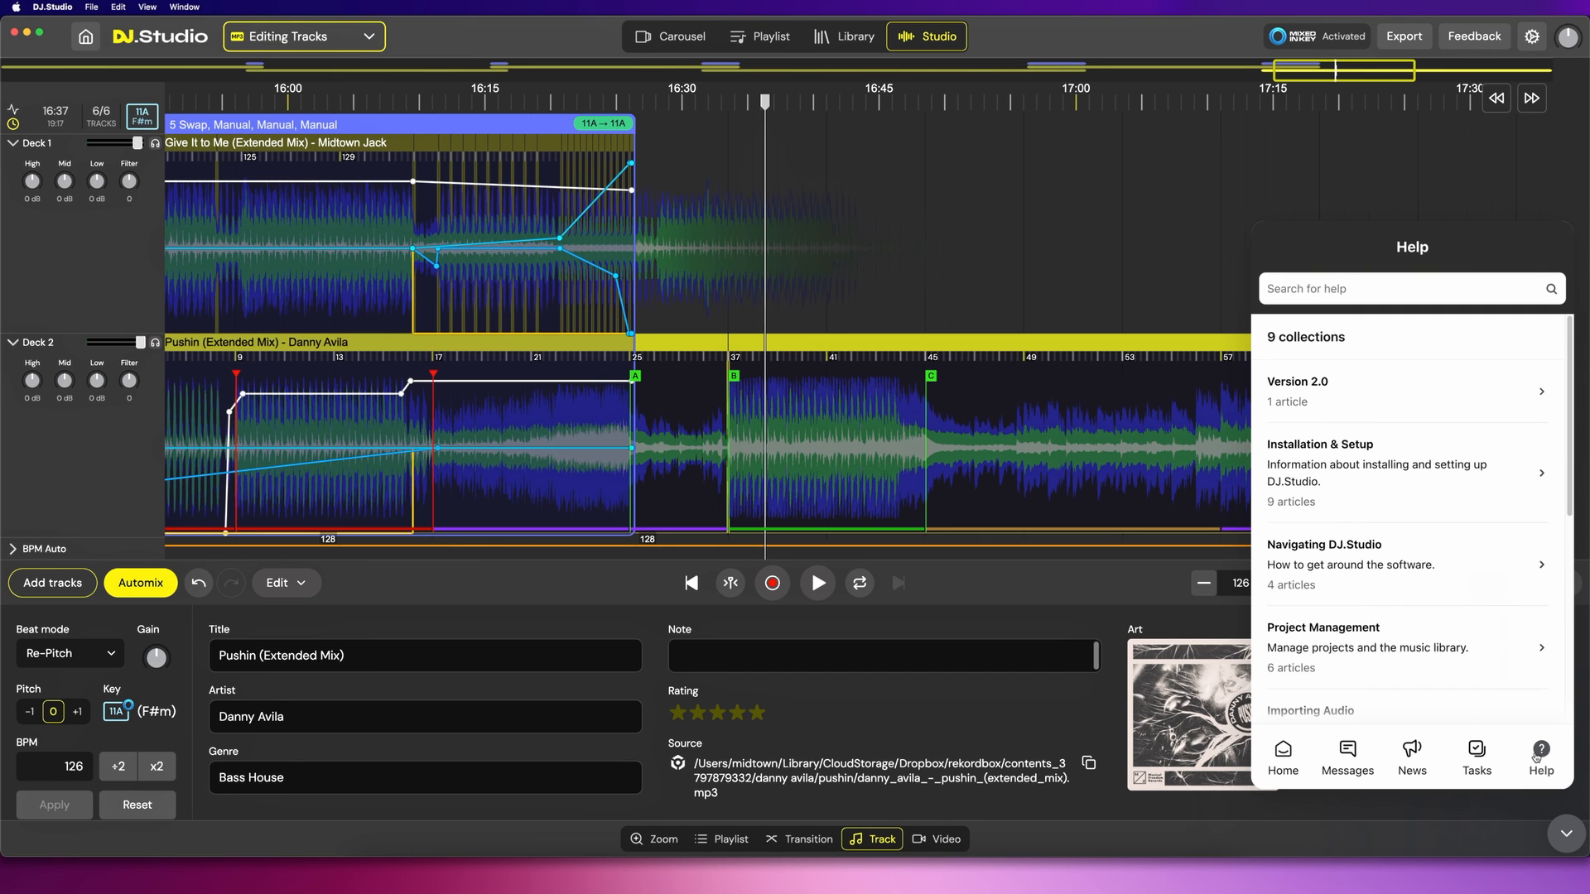